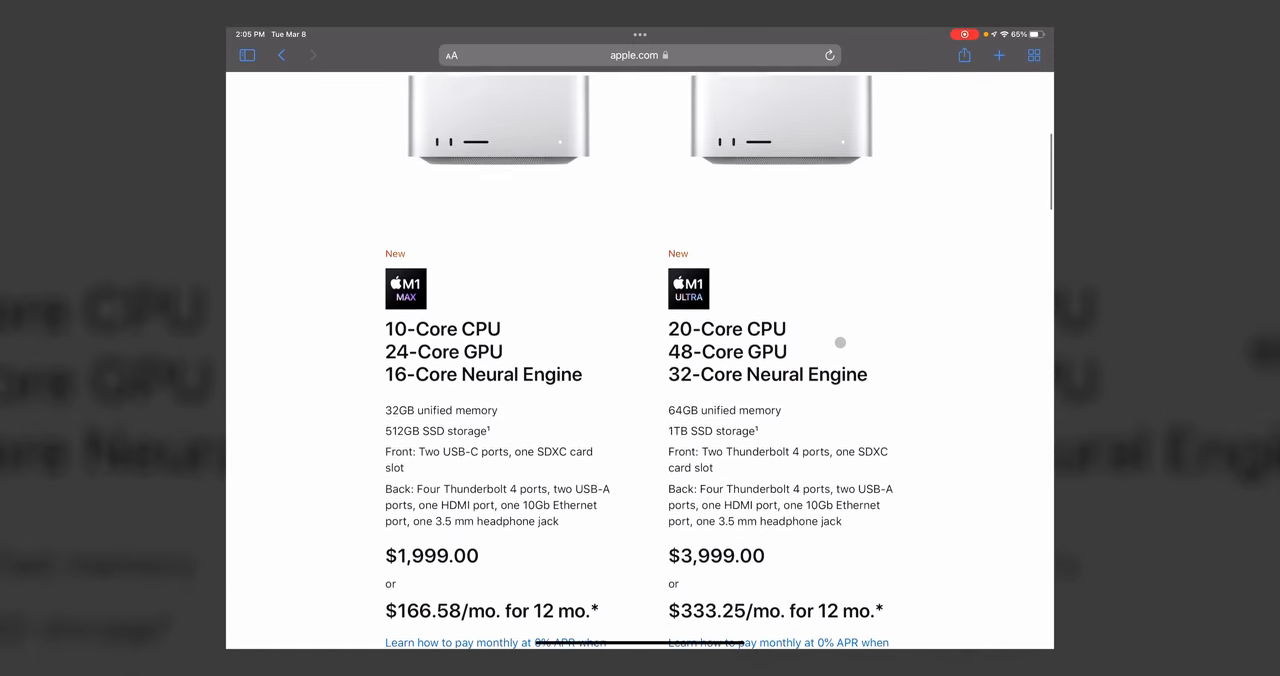
Step: Select the 20-core CPU M1 Ultra Mac Studio, opening its $3,999.00 customization page
scroll(down, 3)
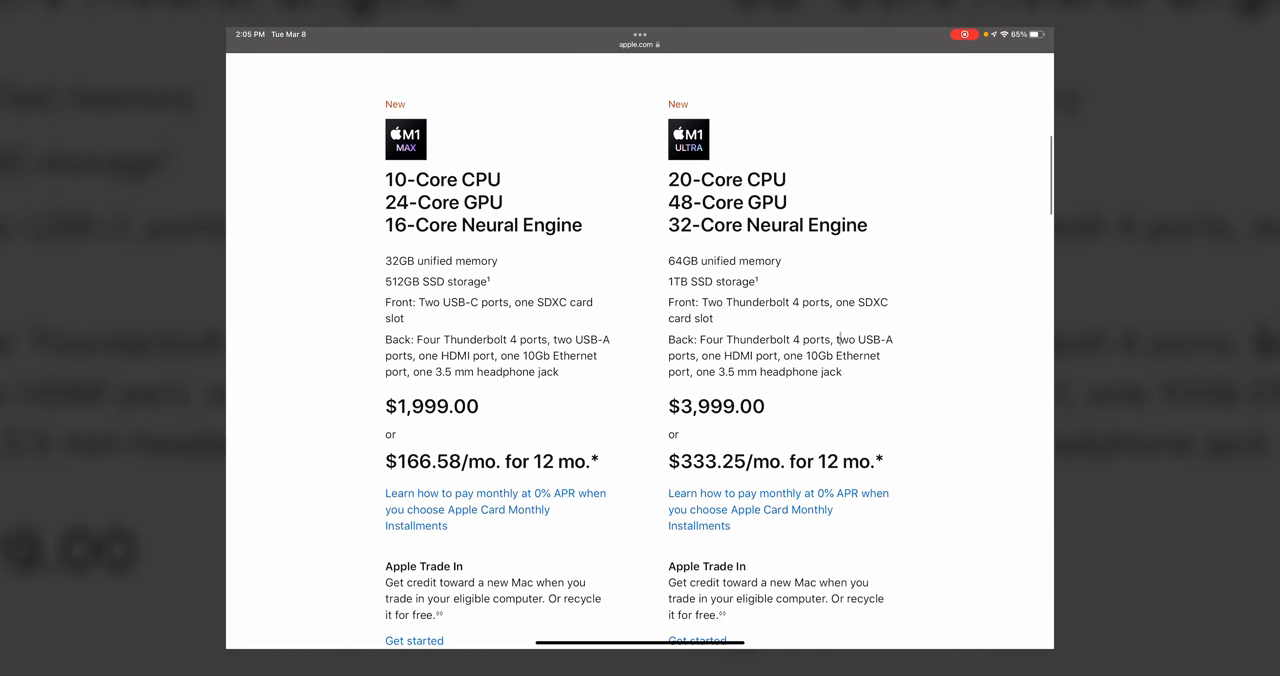
scroll(up, 3)
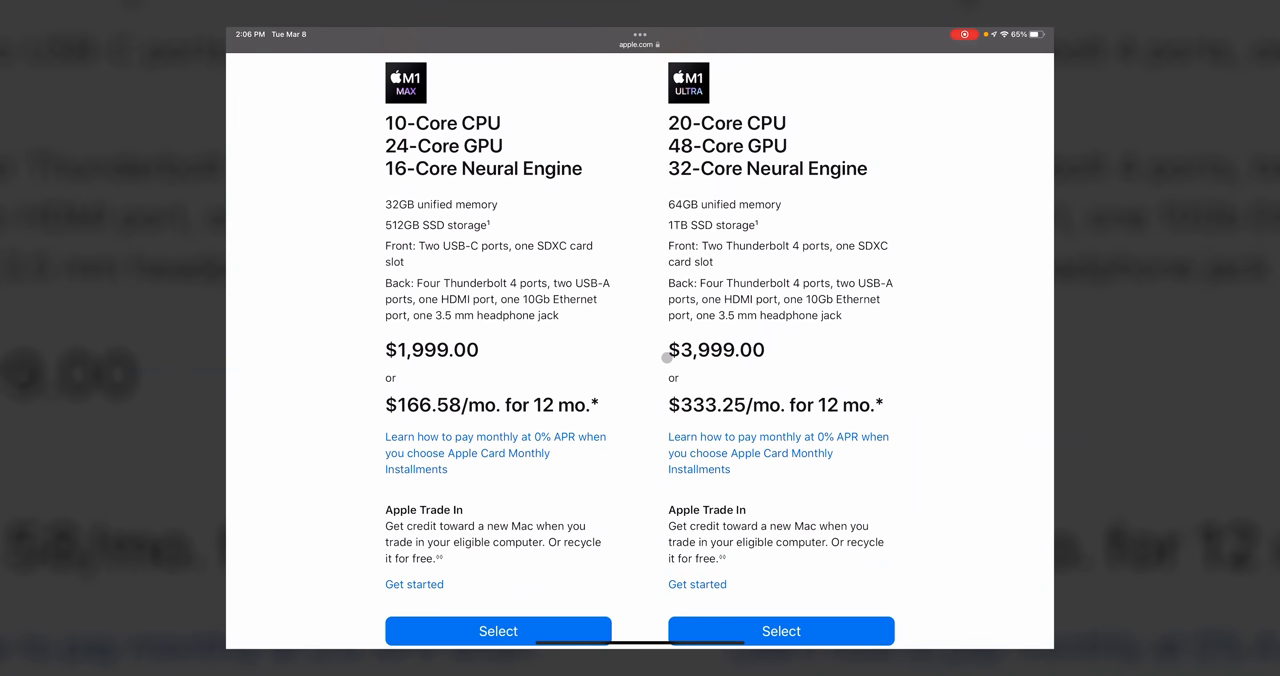
scroll(down, 3)
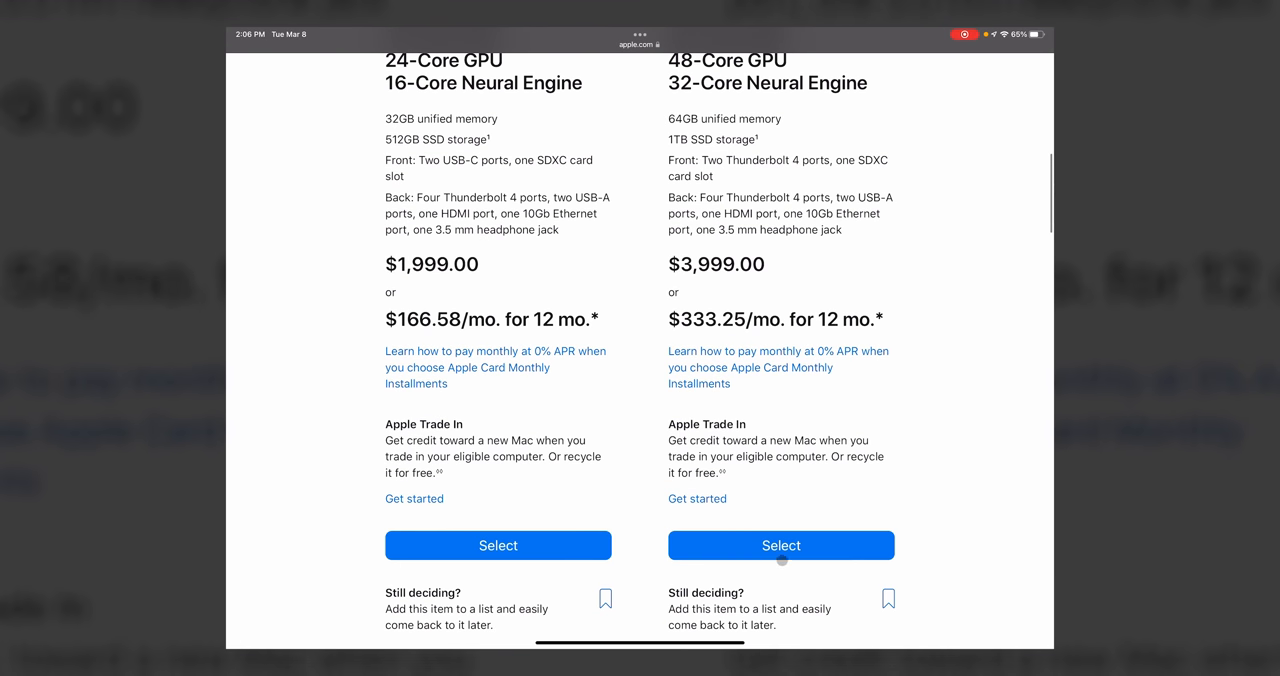
click(780, 544)
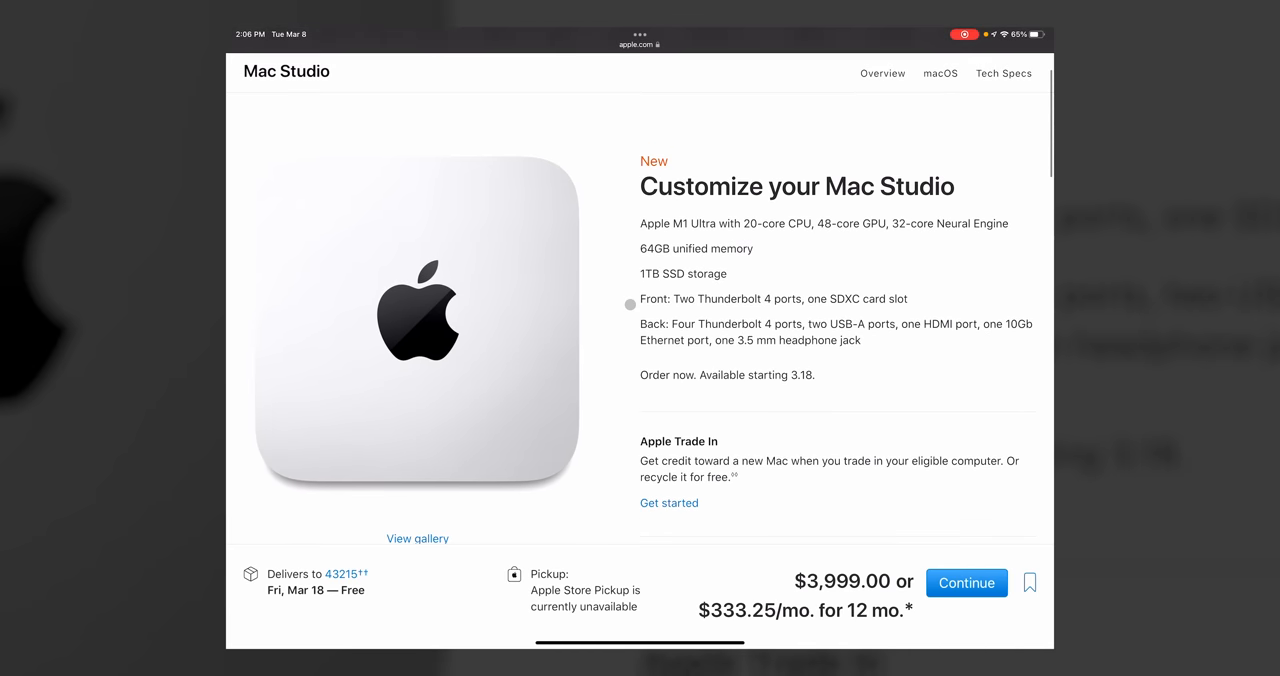
mouse_move(632, 232)
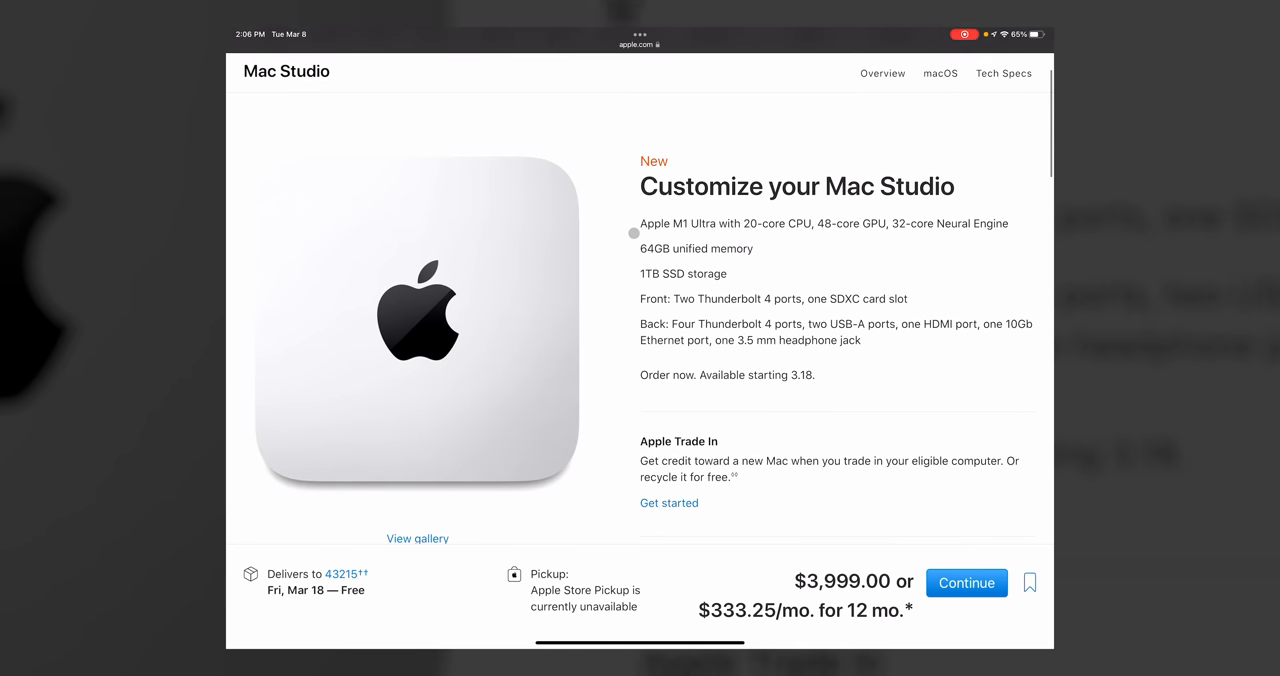